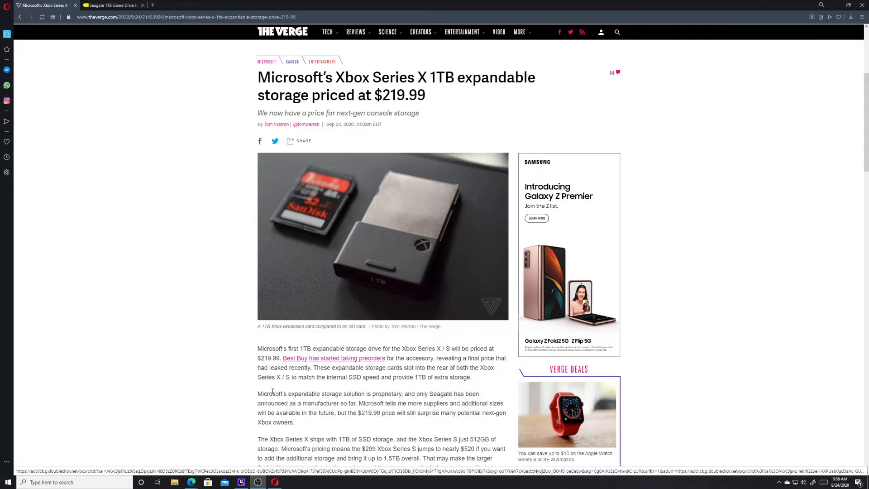
mouse_move(191, 361)
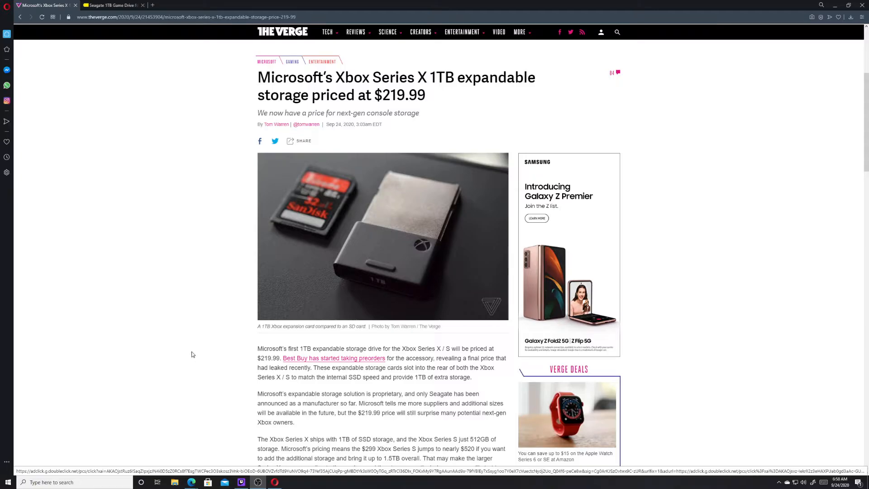
mouse_move(195, 351)
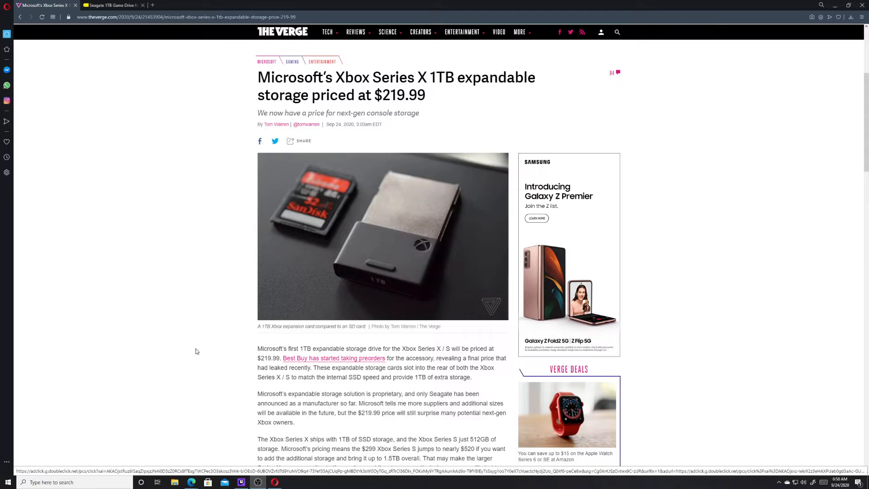
mouse_move(198, 338)
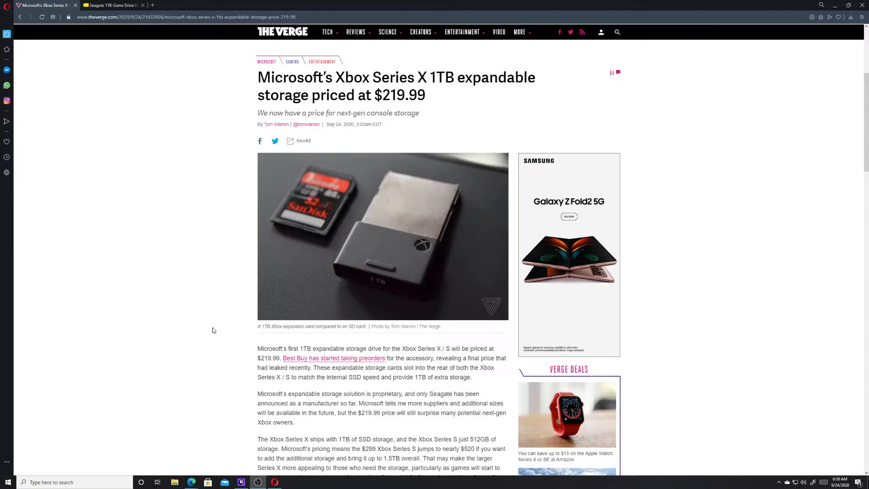
mouse_move(196, 323)
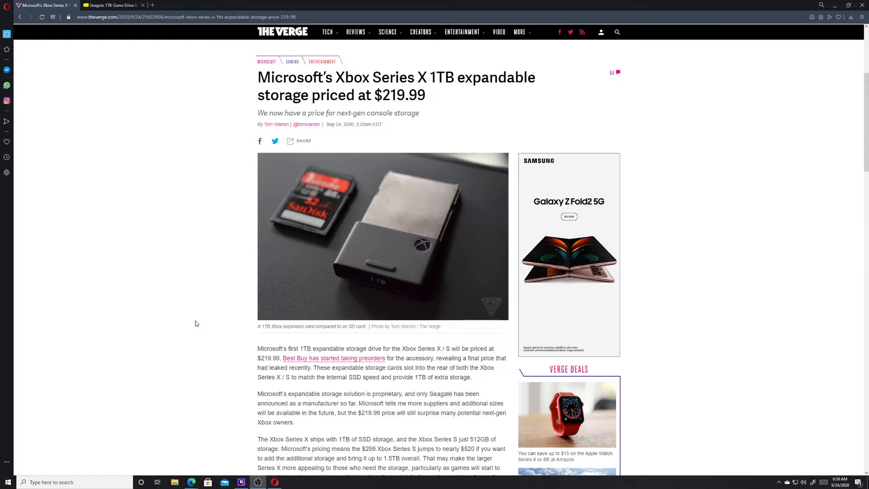
mouse_move(178, 289)
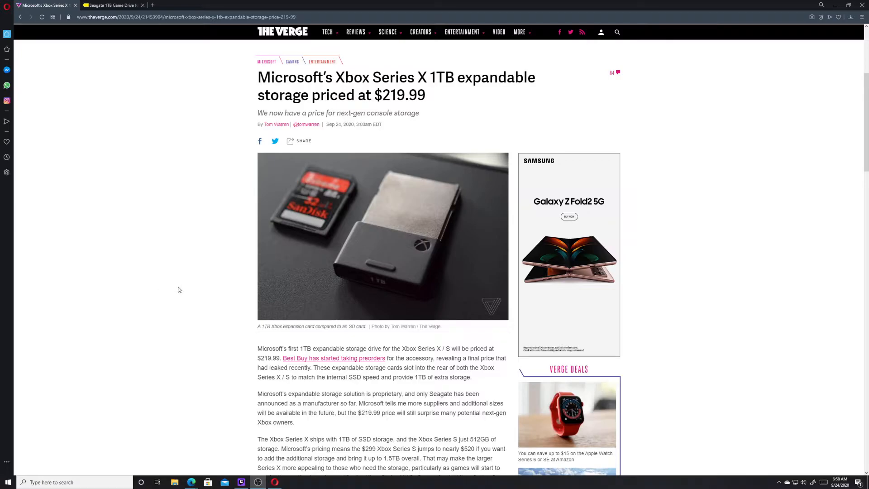
mouse_move(192, 285)
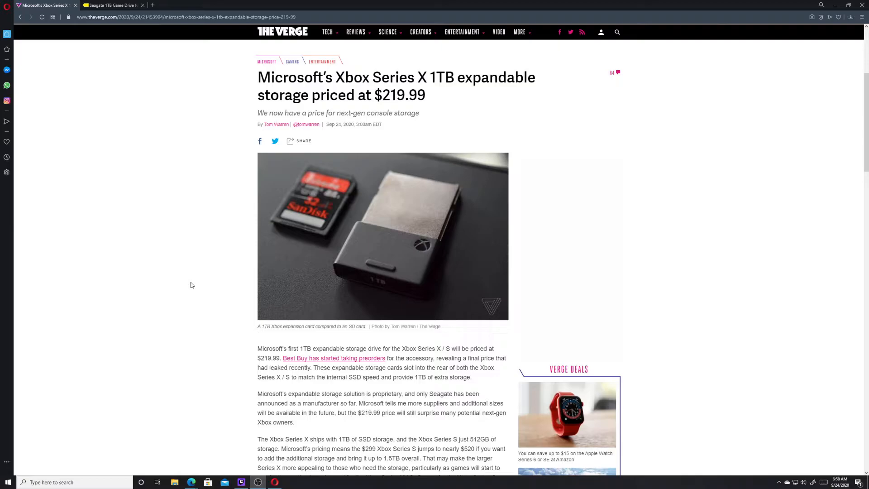
View the Best Buy Seagate 1TB Game Drive listing at $219.99
scroll("down", 3)
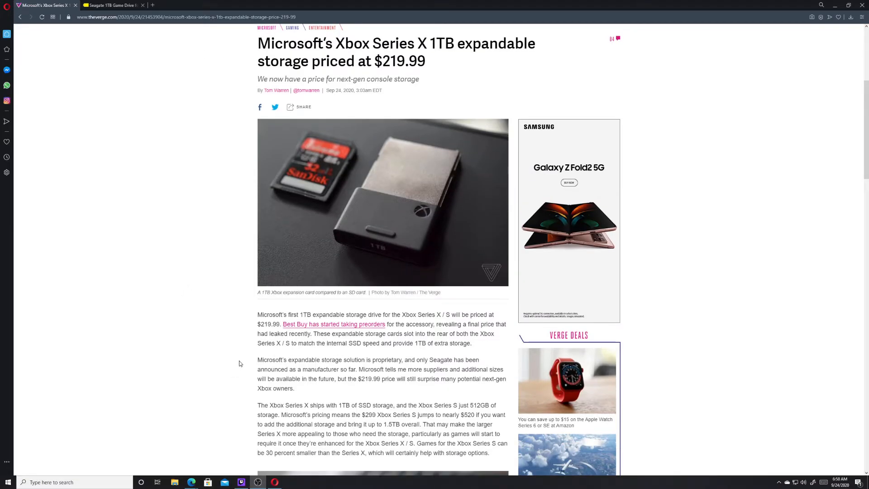
mouse_move(154, 295)
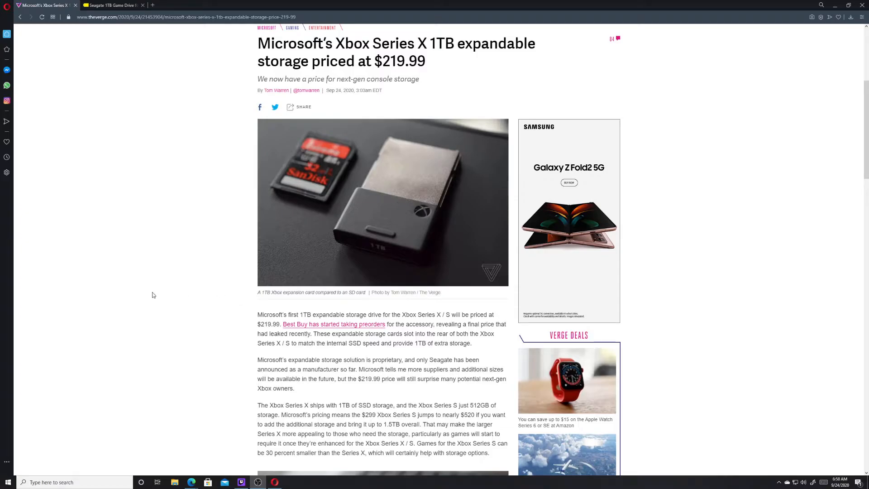
left_click(111, 5)
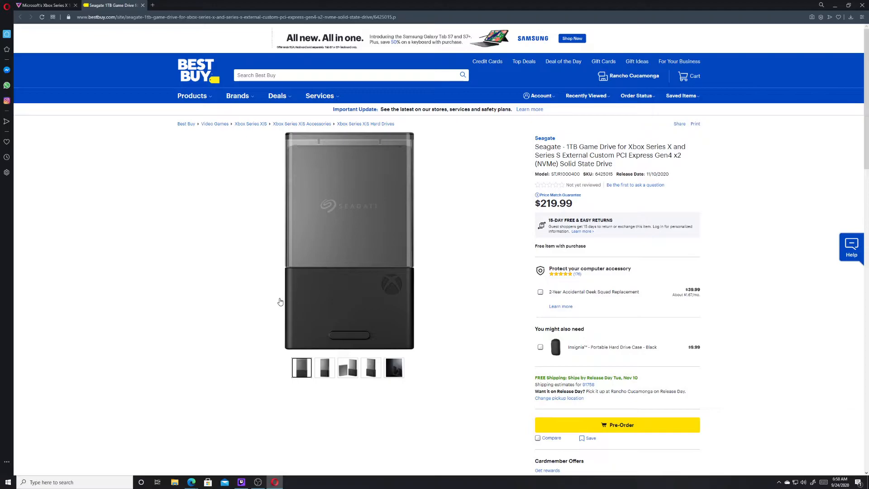
mouse_move(161, 15)
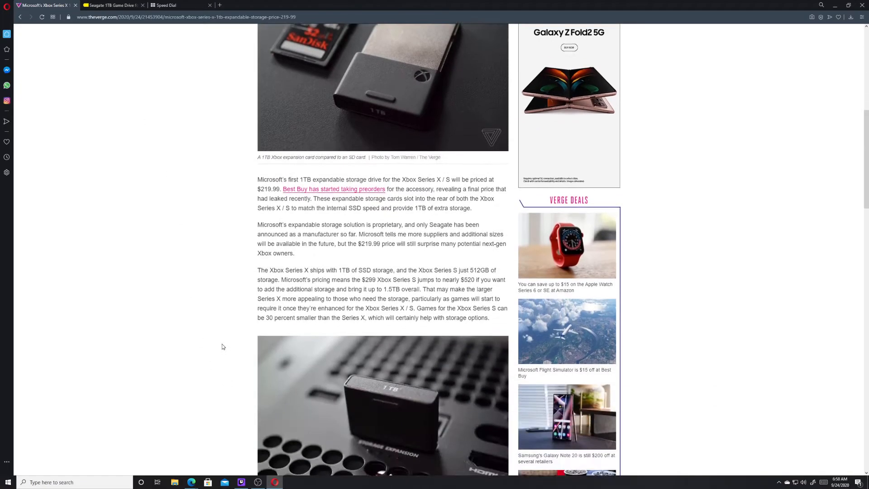
scroll("up", 3)
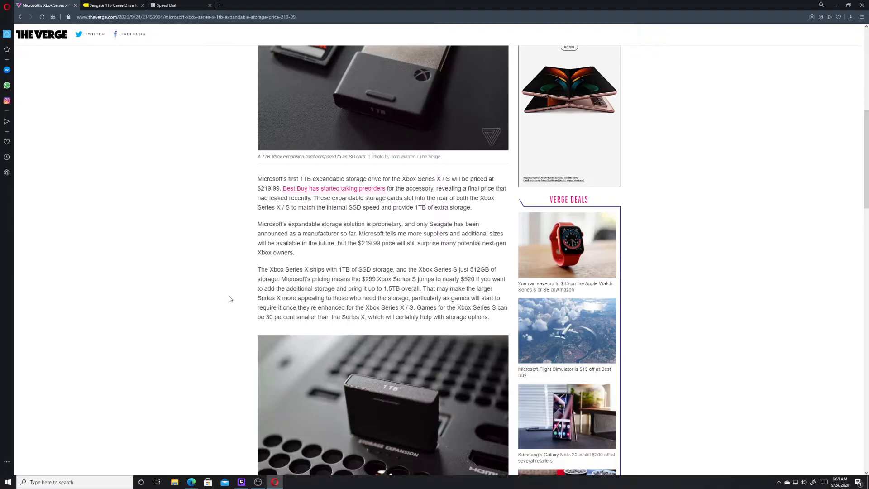
scroll("down", 3)
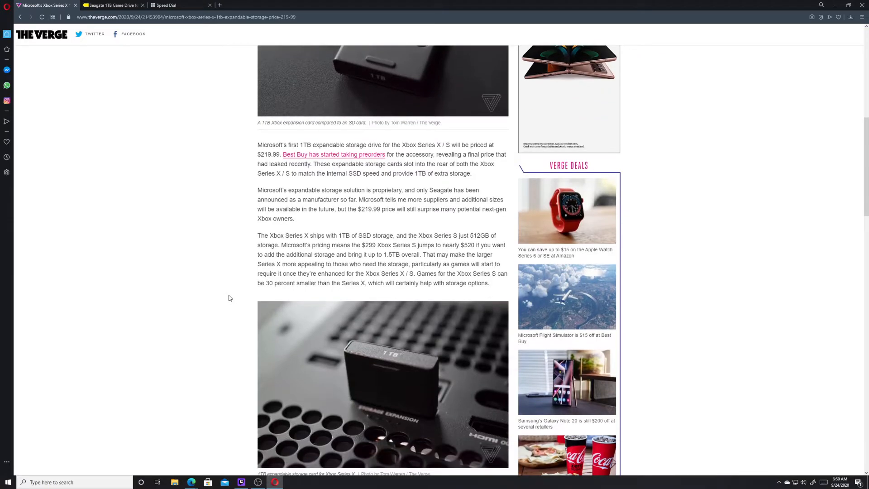
scroll("down", 3)
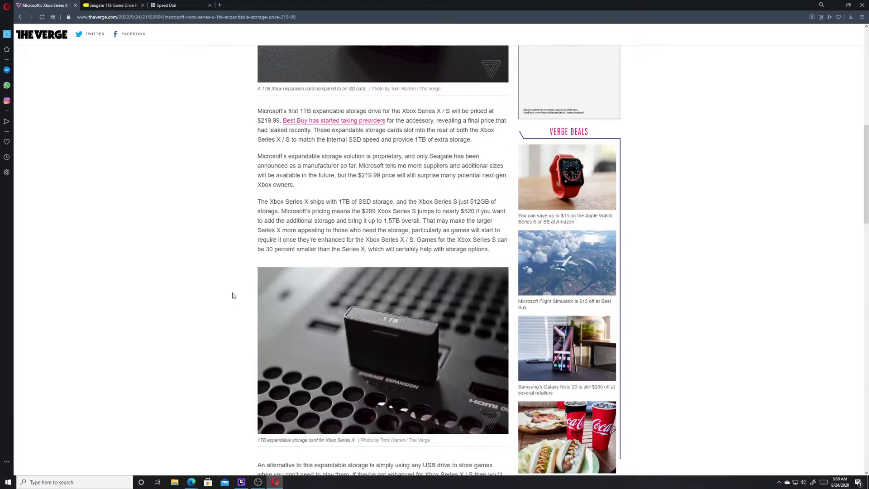
mouse_move(229, 272)
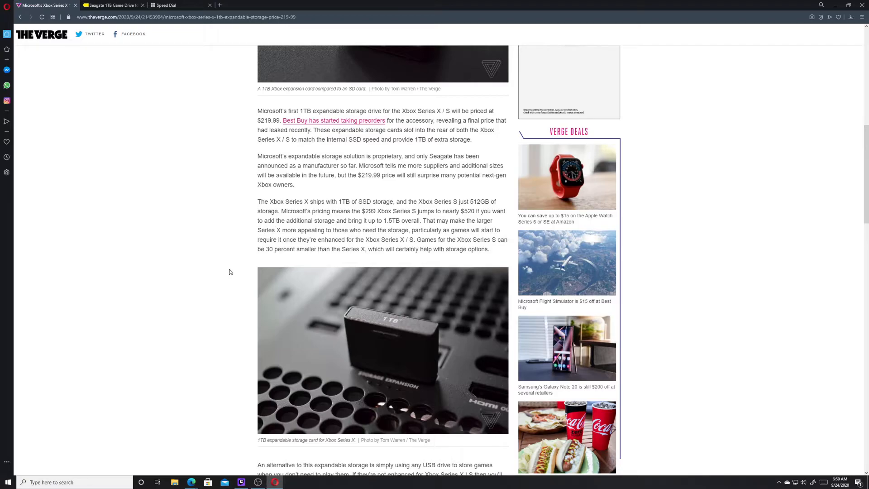
mouse_move(202, 226)
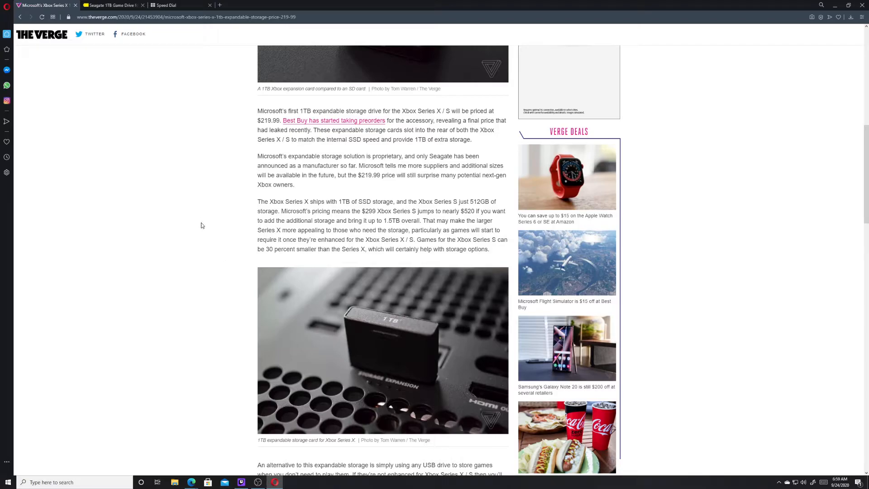
mouse_move(201, 228)
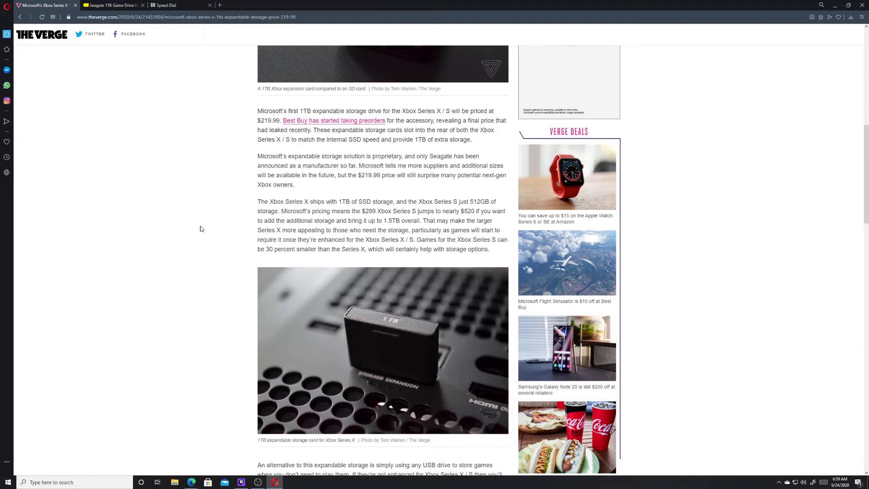
mouse_move(337, 212)
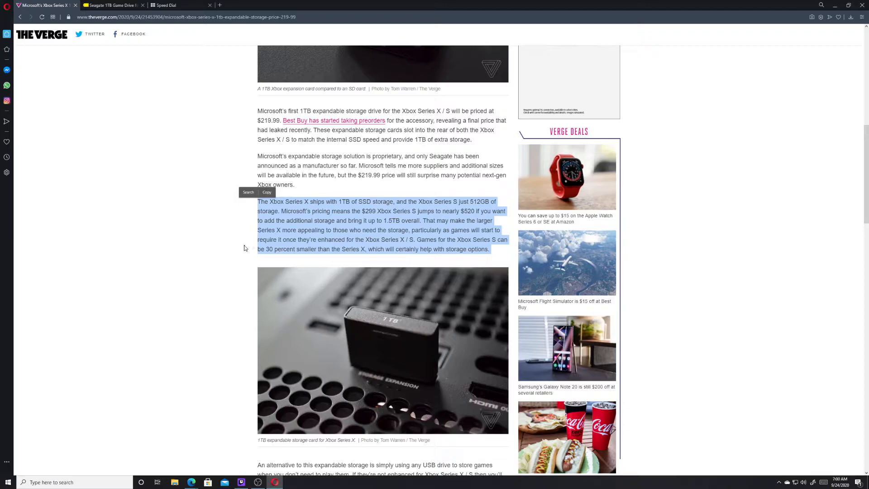
left_click(248, 248)
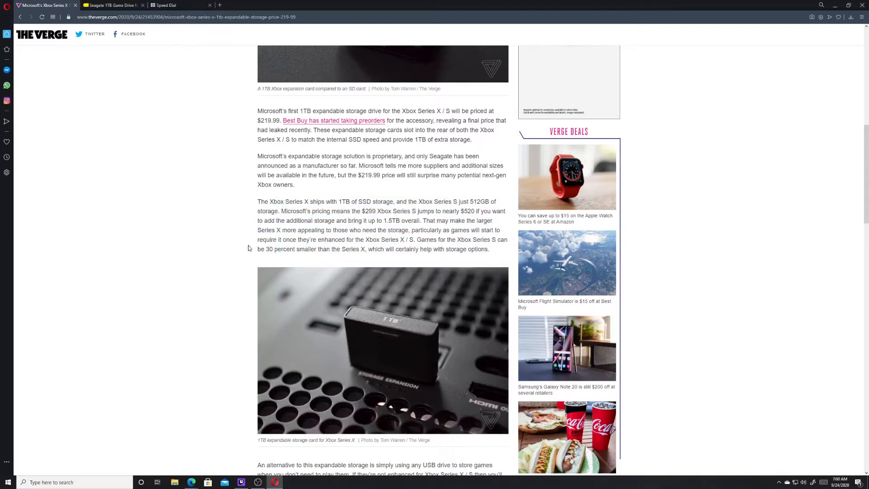
mouse_move(256, 241)
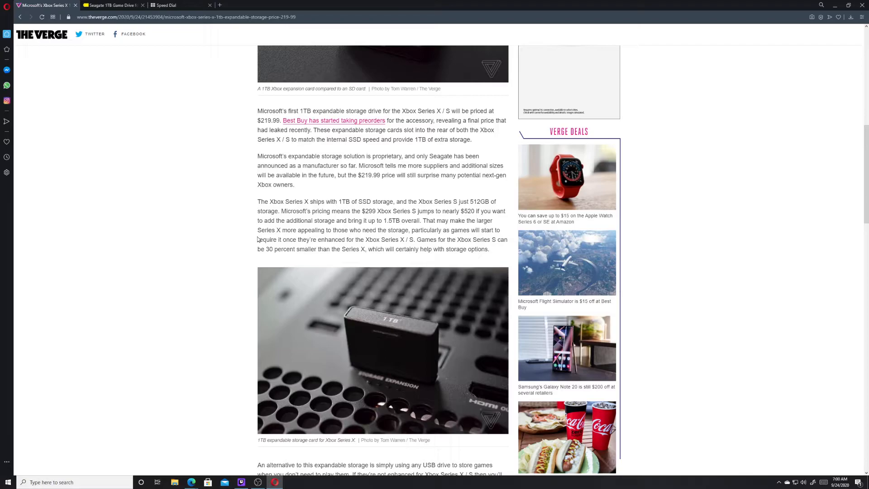
mouse_move(265, 228)
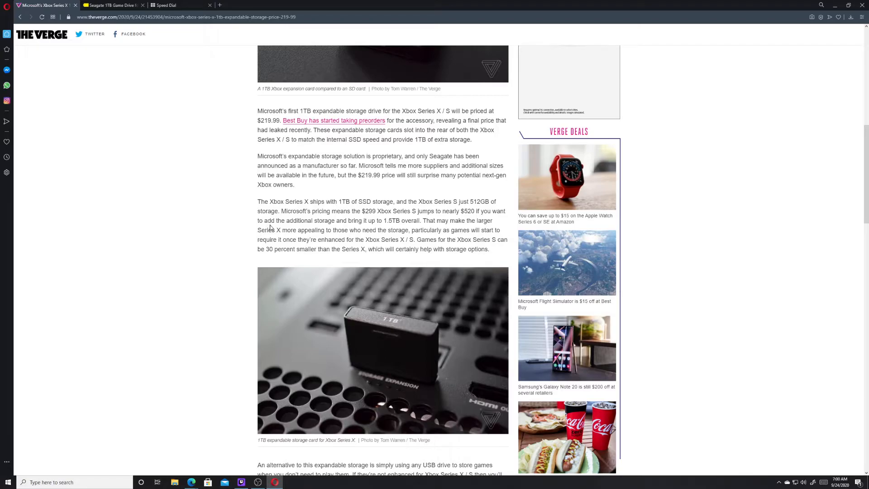
mouse_move(265, 222)
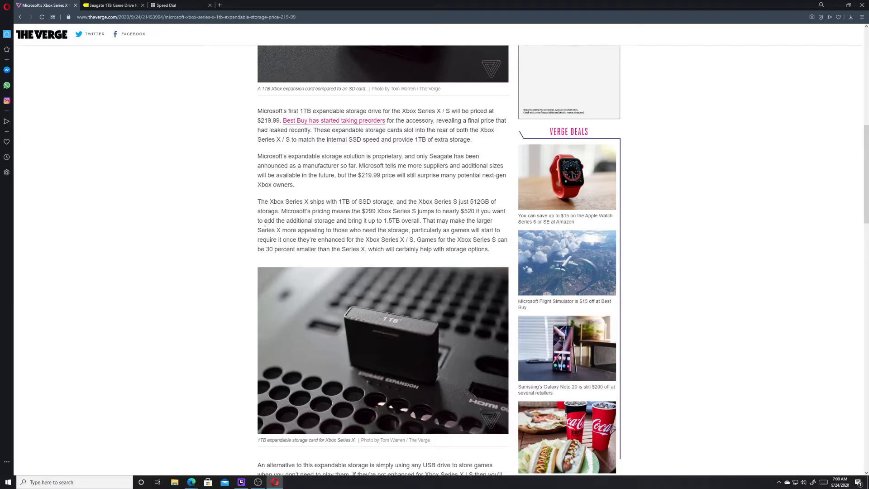
scroll("down", 3)
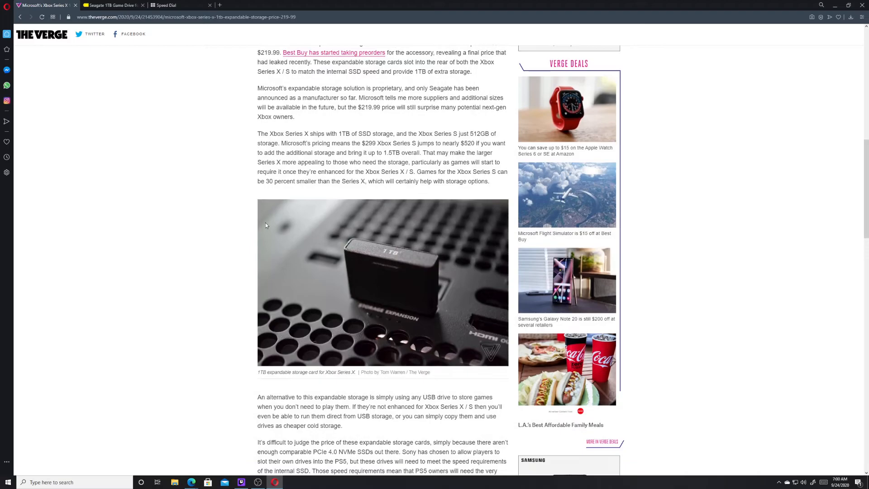
scroll("down", 3)
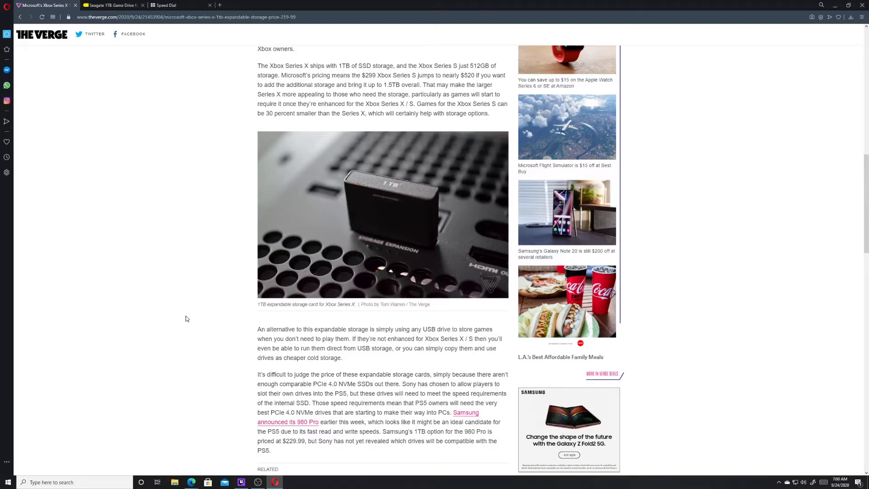
scroll("down", 3)
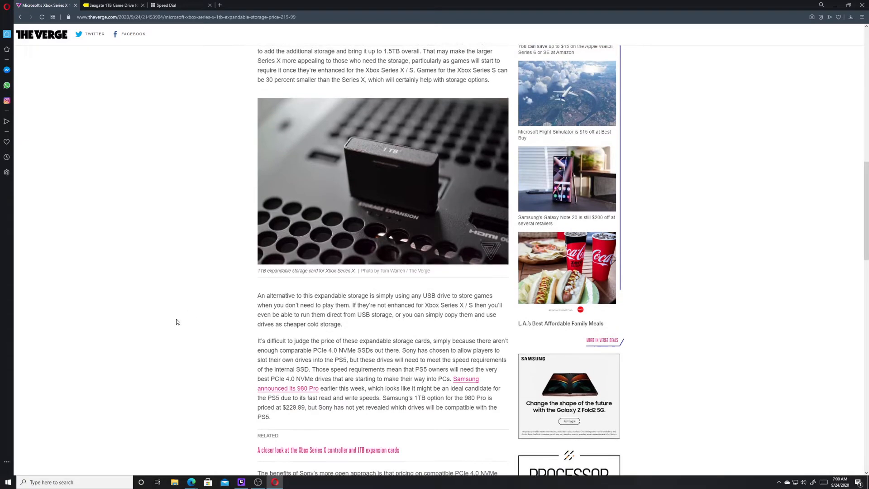
scroll("up", 3)
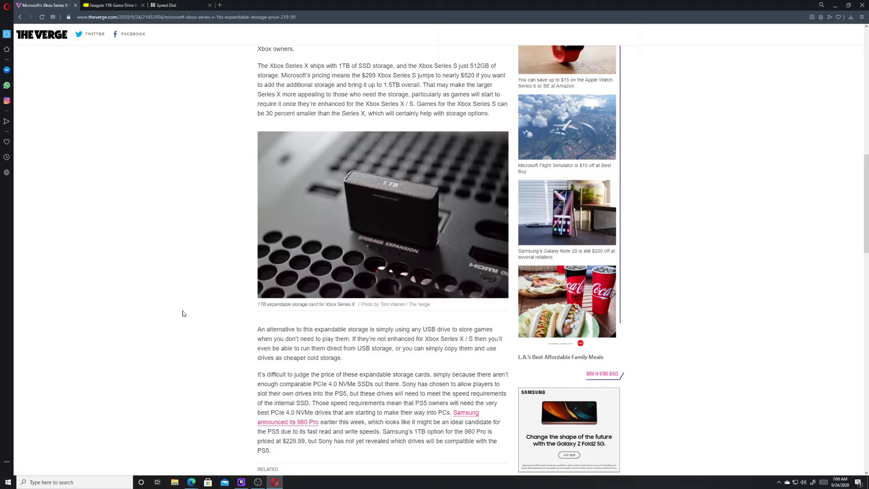
scroll("up", 3)
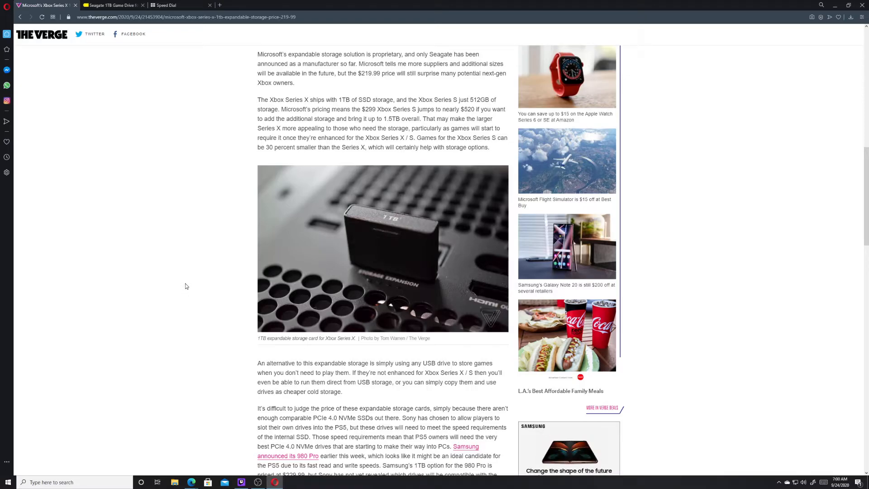
mouse_move(202, 288)
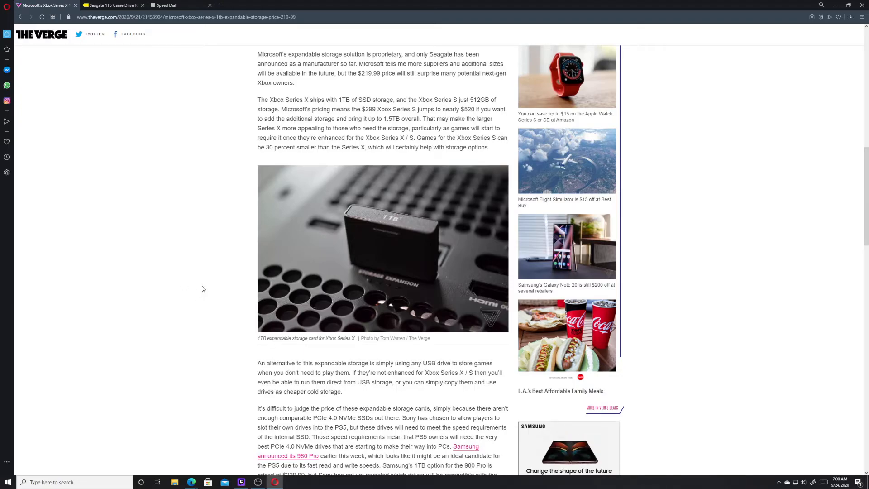
mouse_move(210, 260)
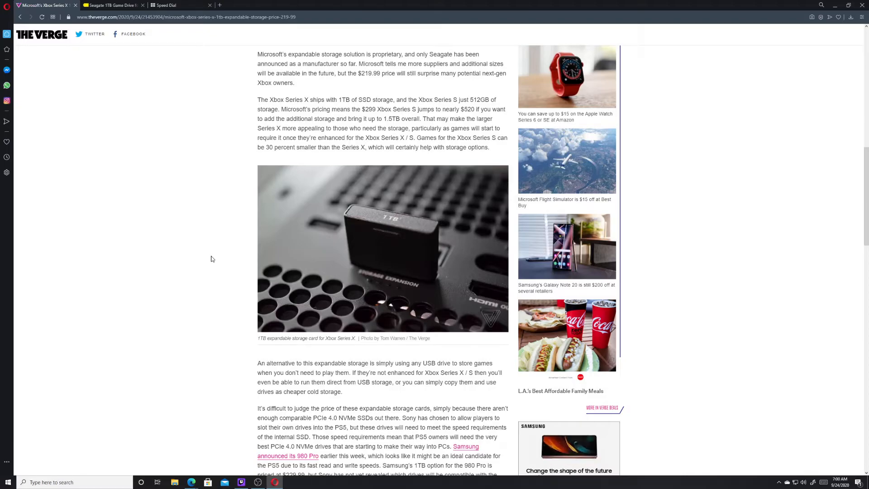
mouse_move(183, 175)
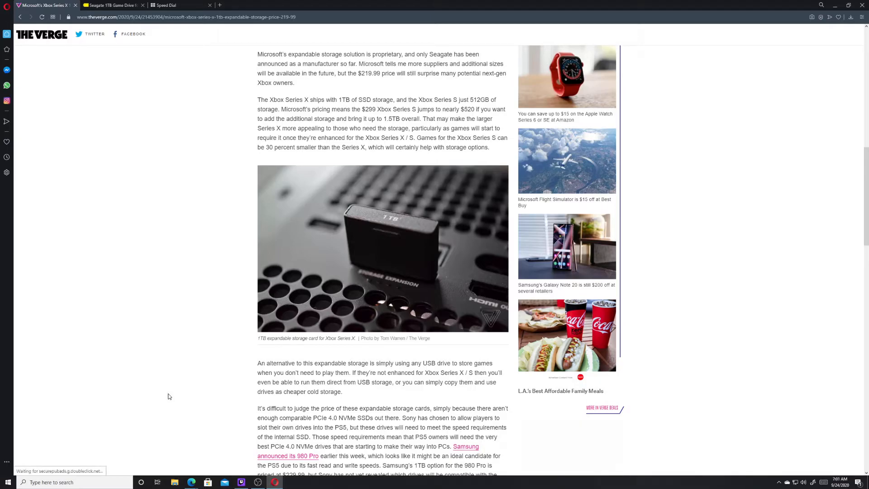
scroll("down", 3)
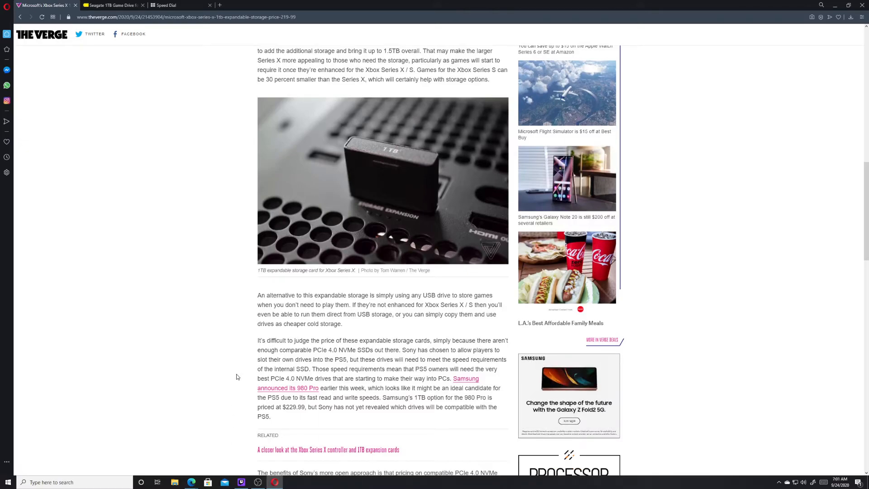
mouse_move(231, 371)
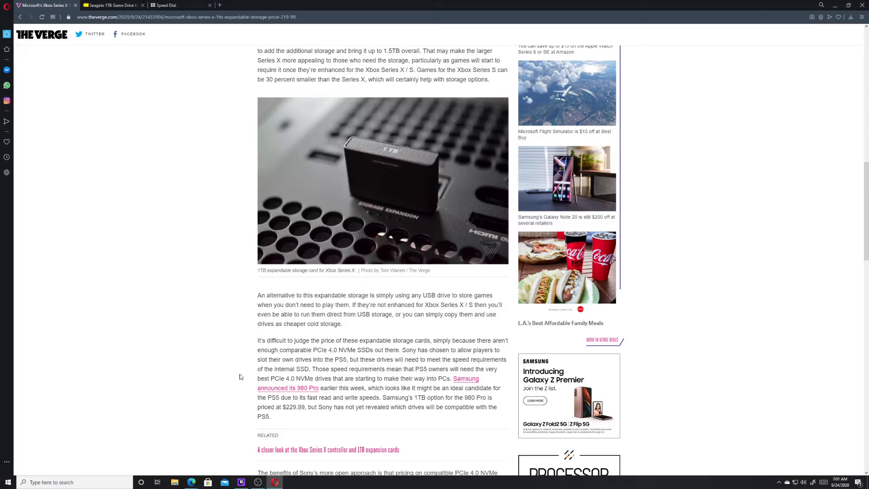
mouse_move(329, 418)
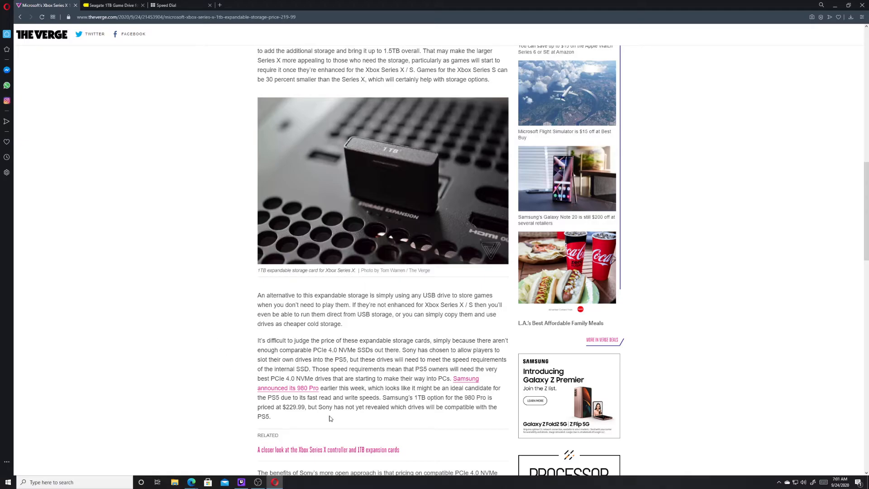
mouse_move(419, 394)
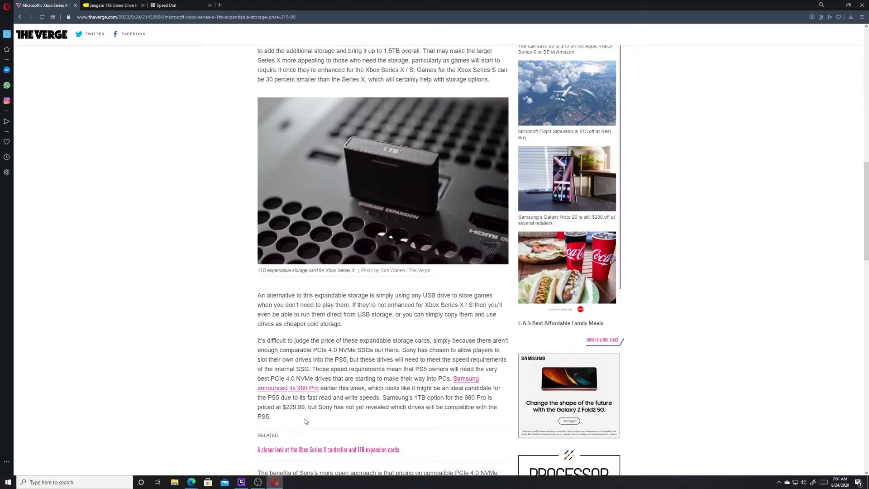
mouse_move(219, 160)
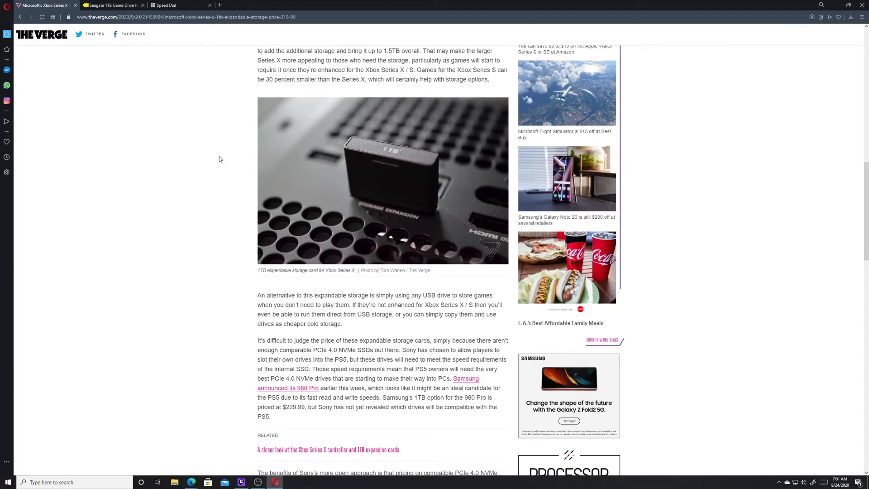
Go to newegg.com from the Speed Dial start page tab
left_click(178, 6)
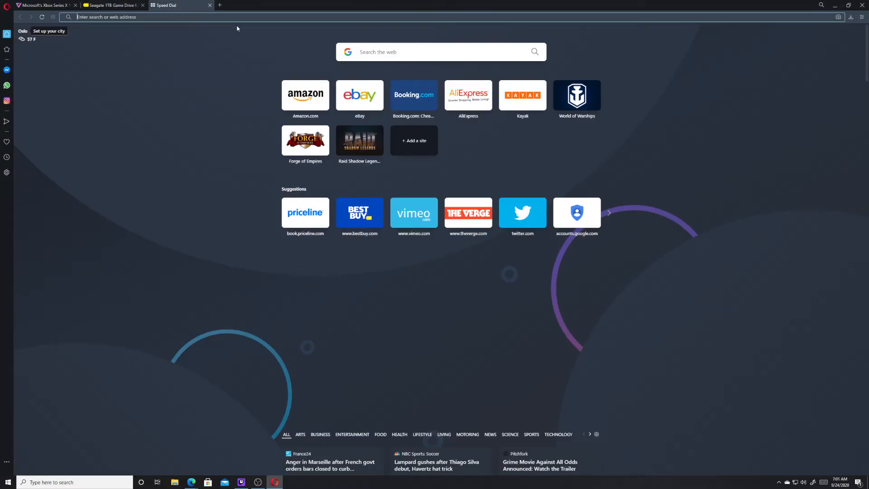
type("neweeg")
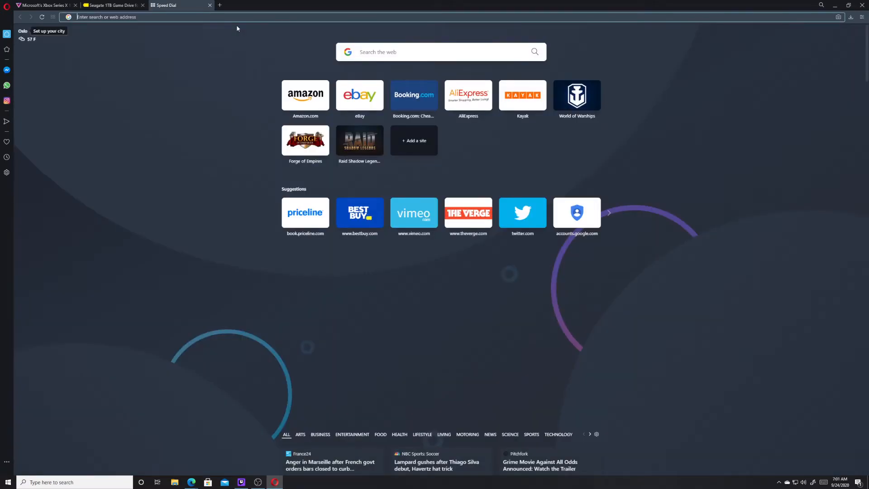
type("newegg.com")
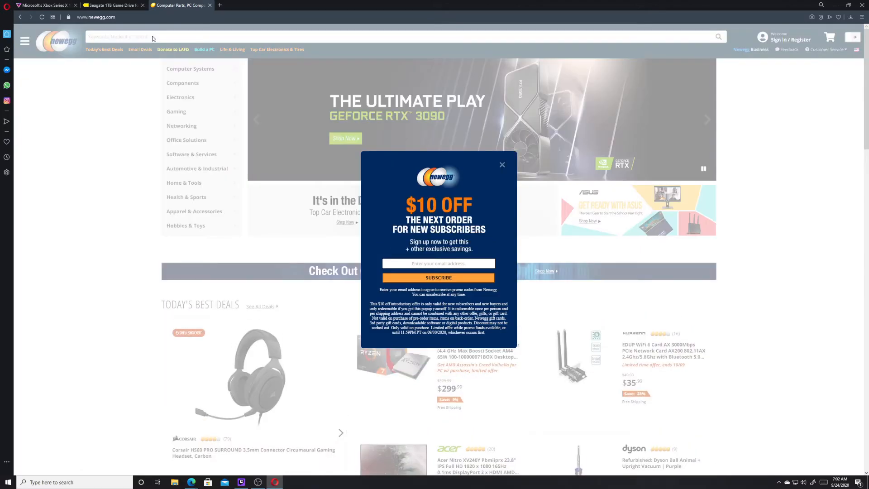
Search Newegg for 'samsung 980' and view the 980 PRO 1TB listing's specs at $229.99
type("samsung")
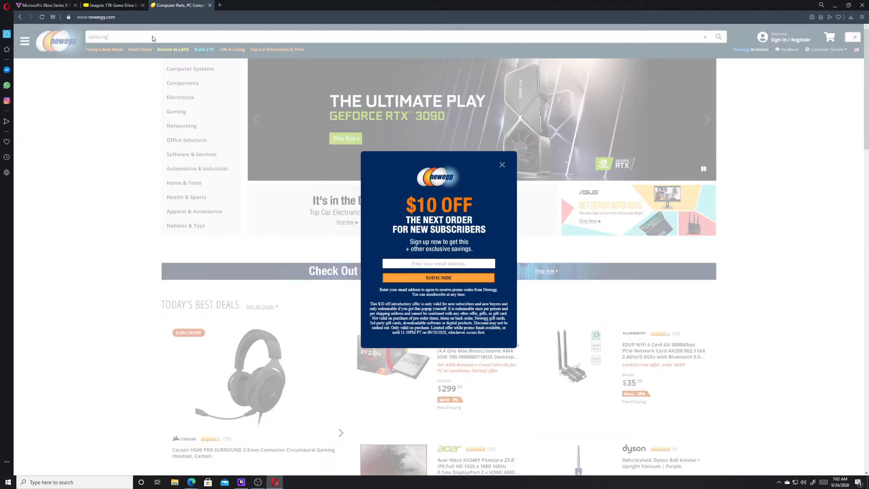
type("980")
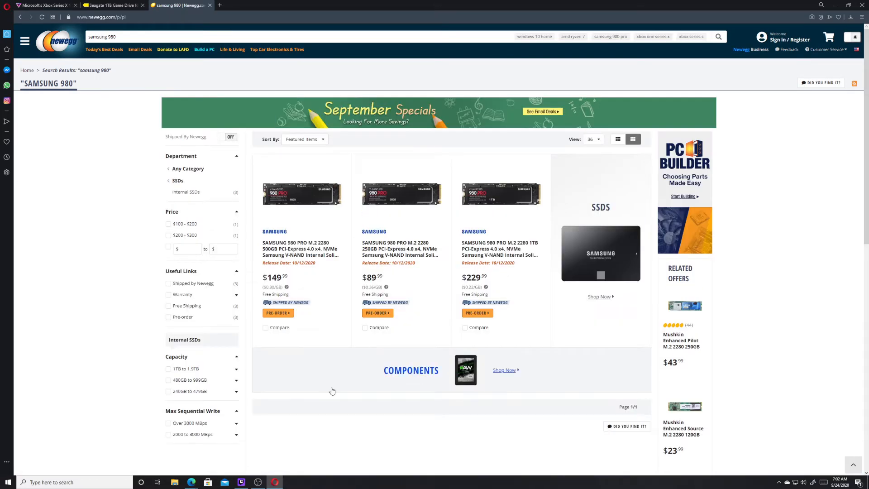
mouse_move(356, 357)
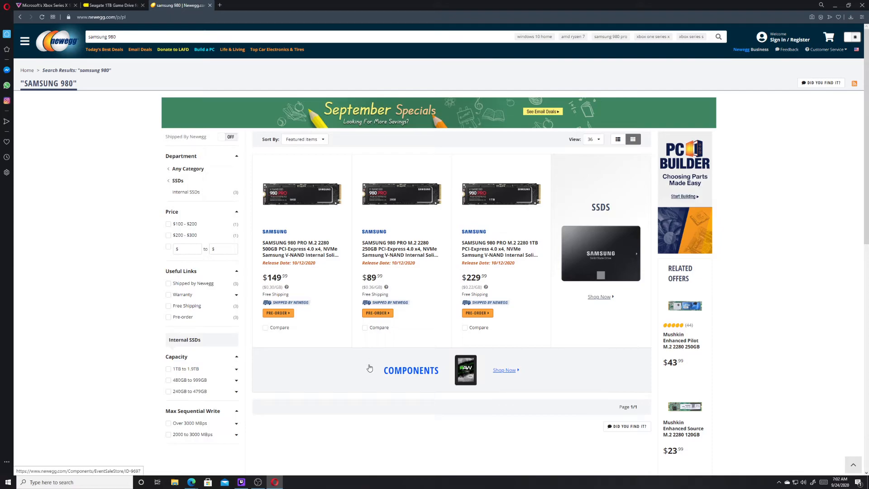
mouse_move(369, 359)
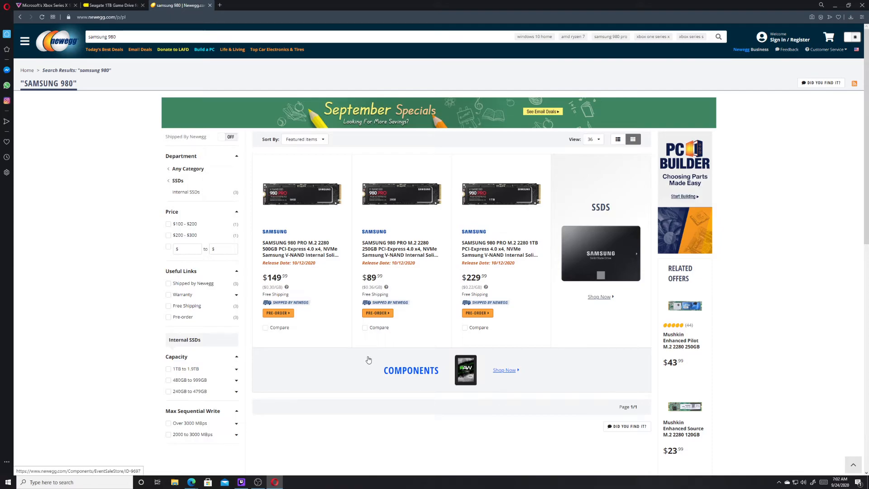
mouse_move(459, 307)
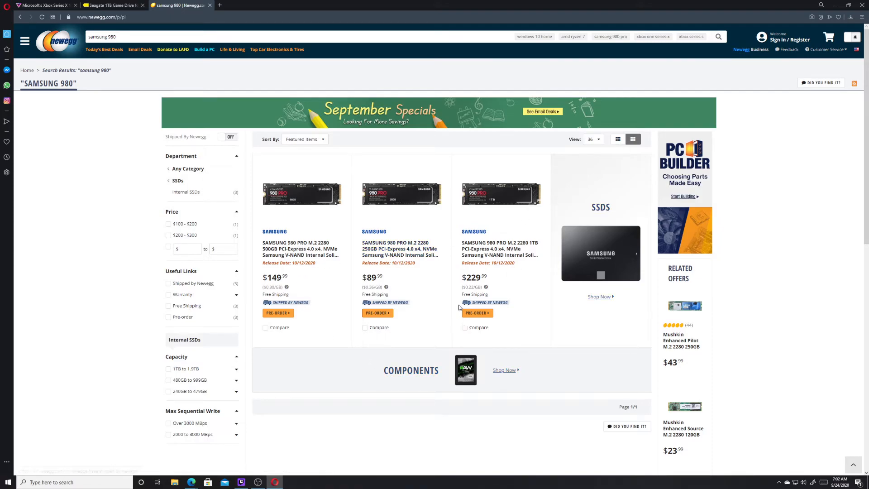
mouse_move(499, 248)
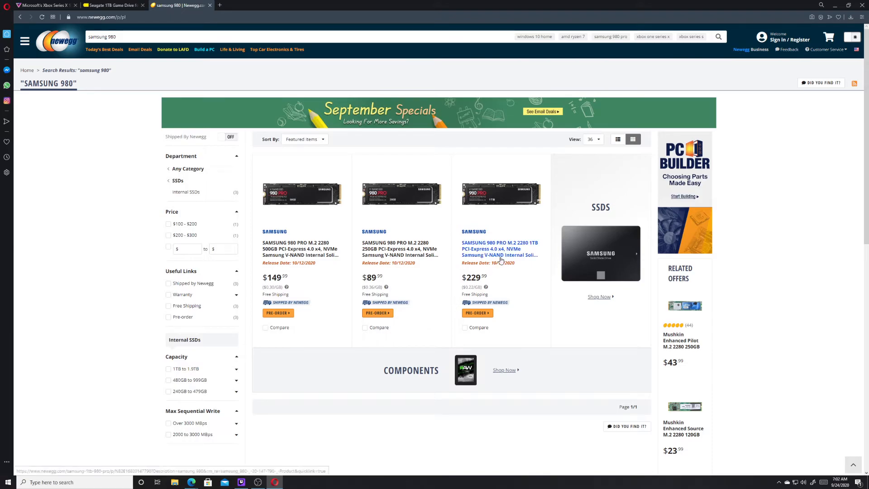
mouse_move(501, 260)
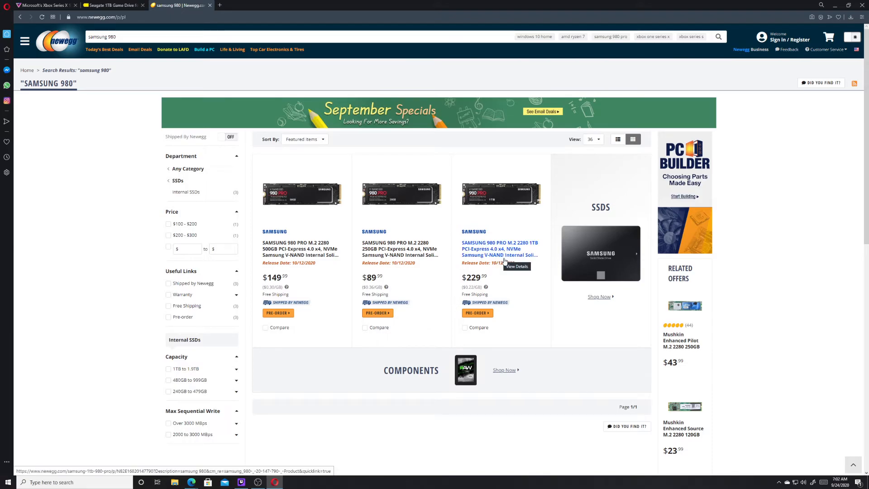
mouse_move(485, 249)
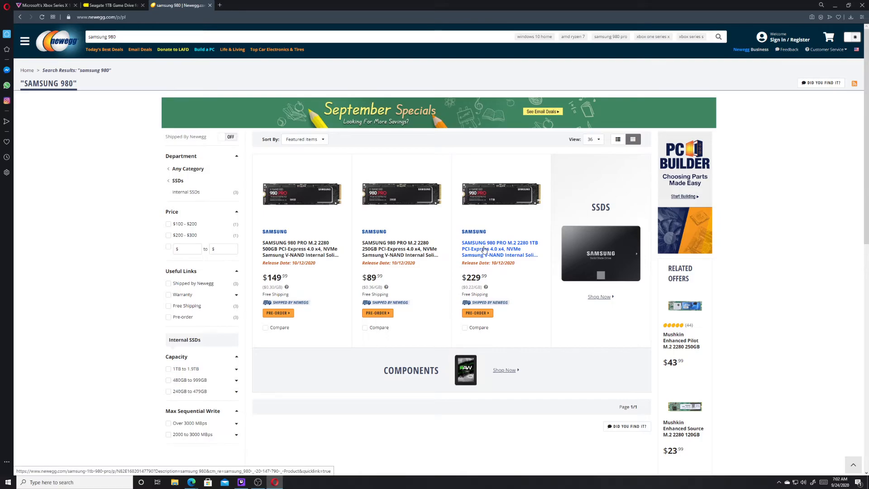
left_click(498, 245)
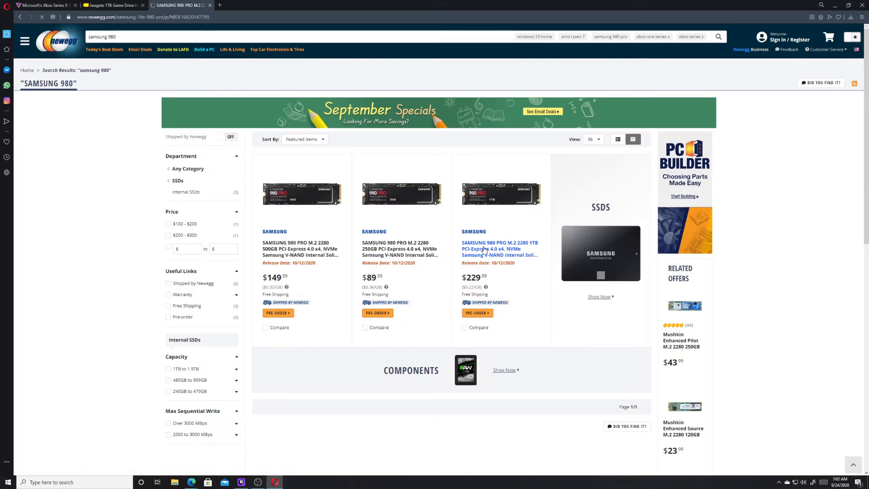
left_click(498, 247)
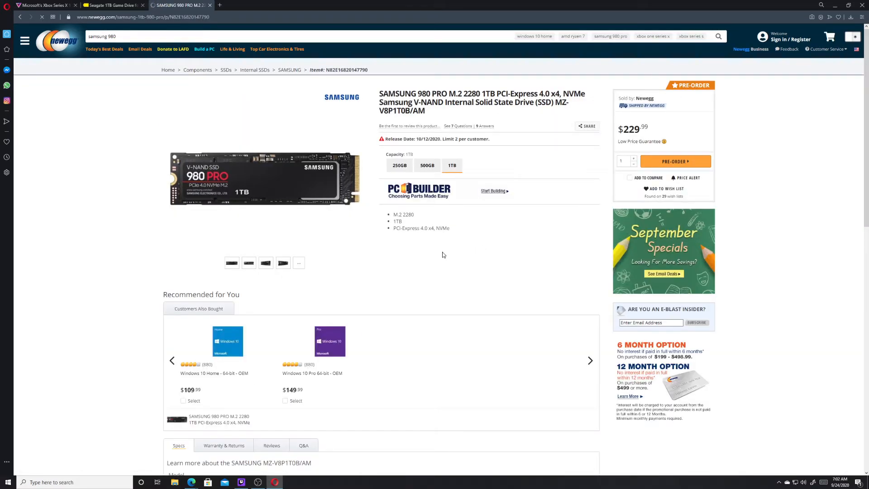
scroll("down", 3)
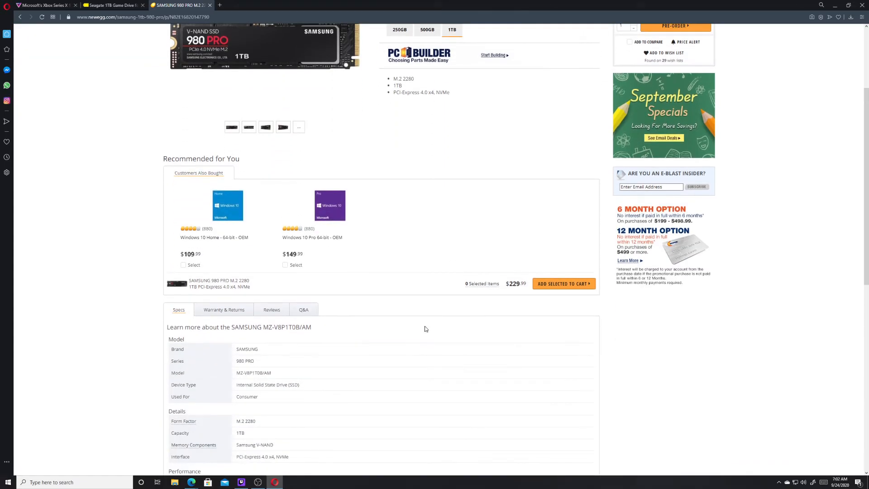
Show the Seagate Game Drive photo of the card inserted in the console on Best Buy
left_click(110, 5)
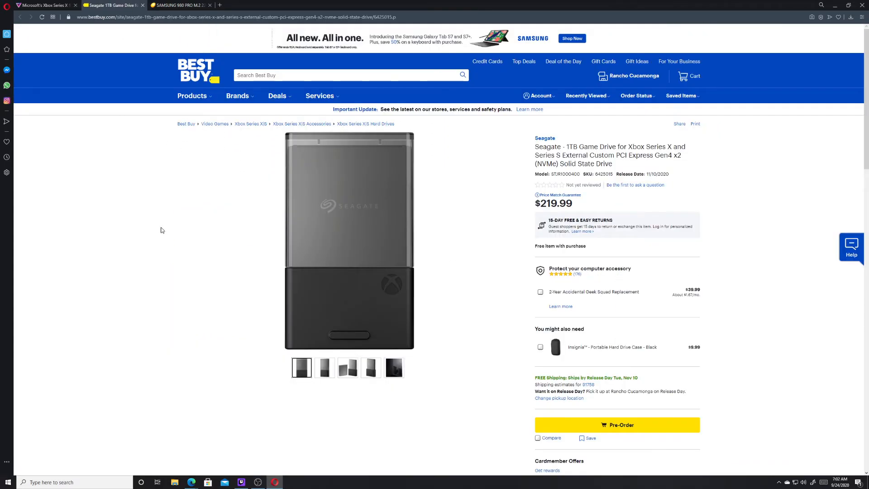
mouse_move(212, 160)
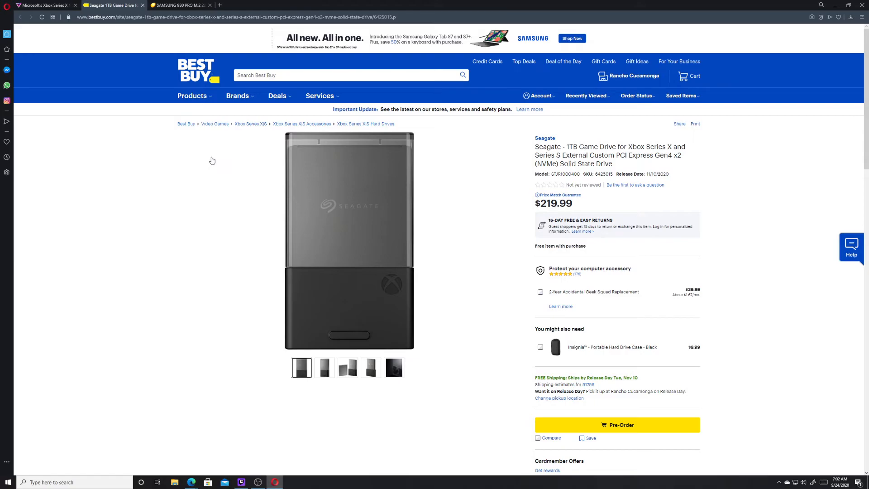
scroll("down", 3)
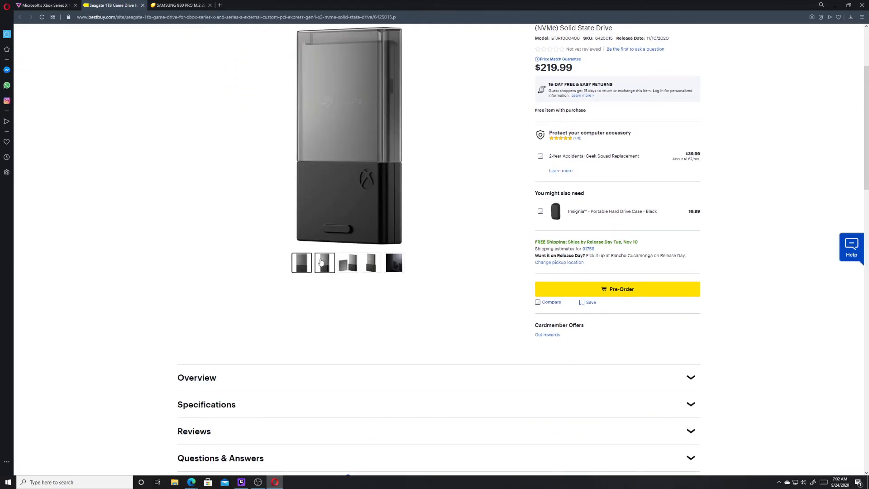
left_click(393, 262)
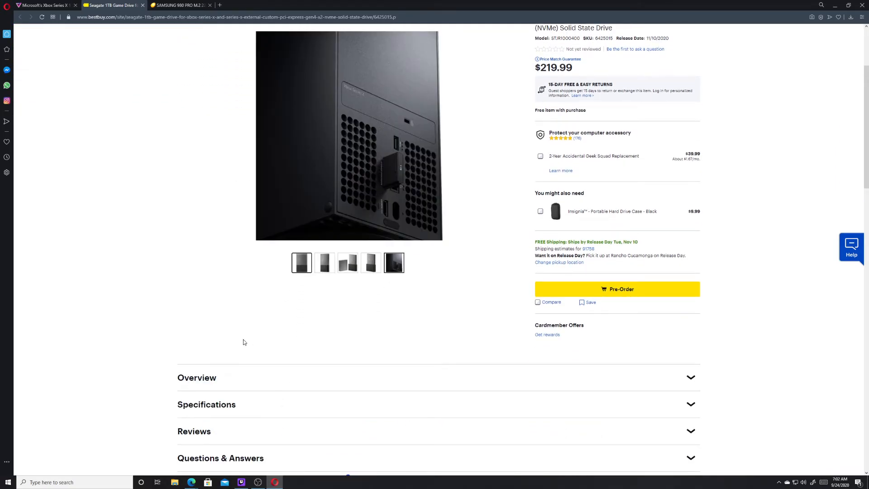
scroll("up", 3)
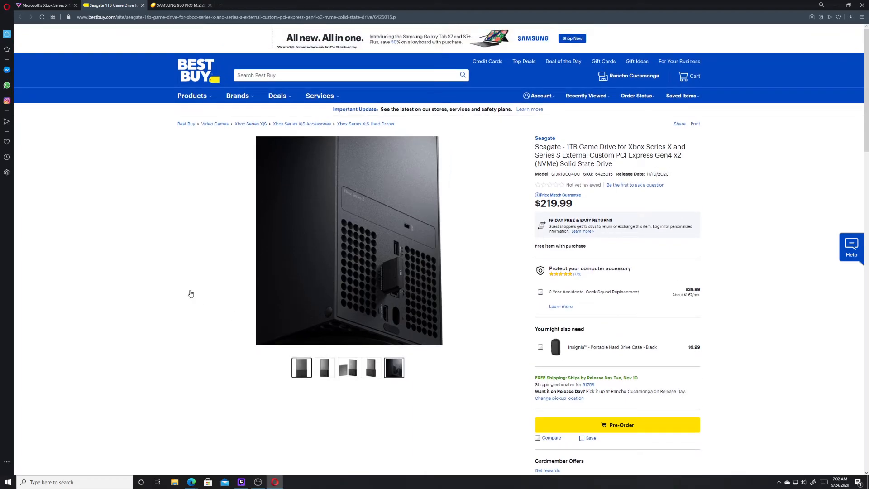
mouse_move(188, 299)
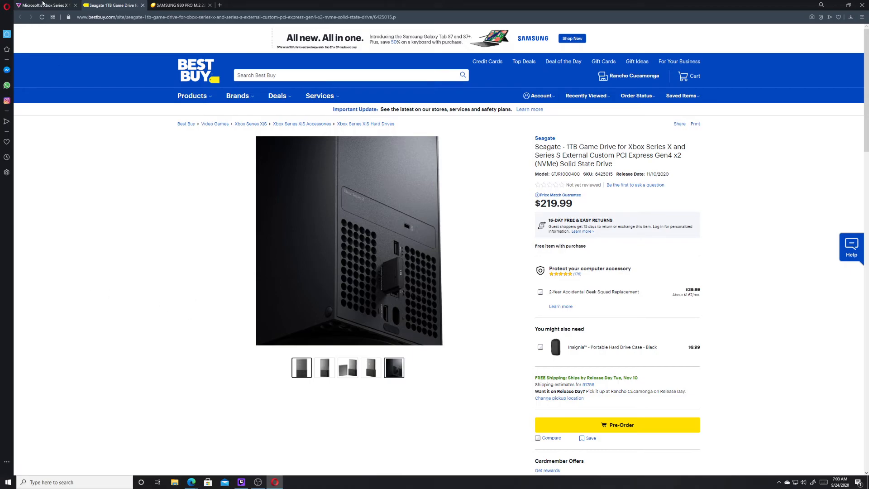
mouse_move(120, 135)
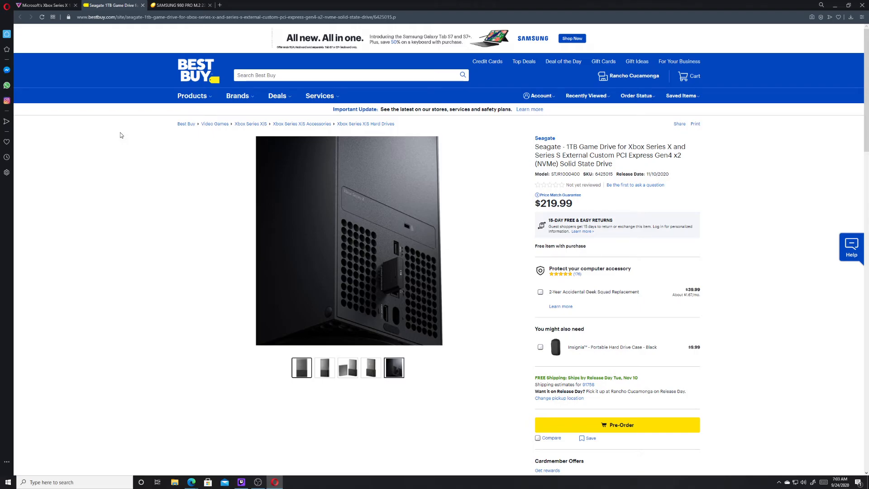
mouse_move(41, 6)
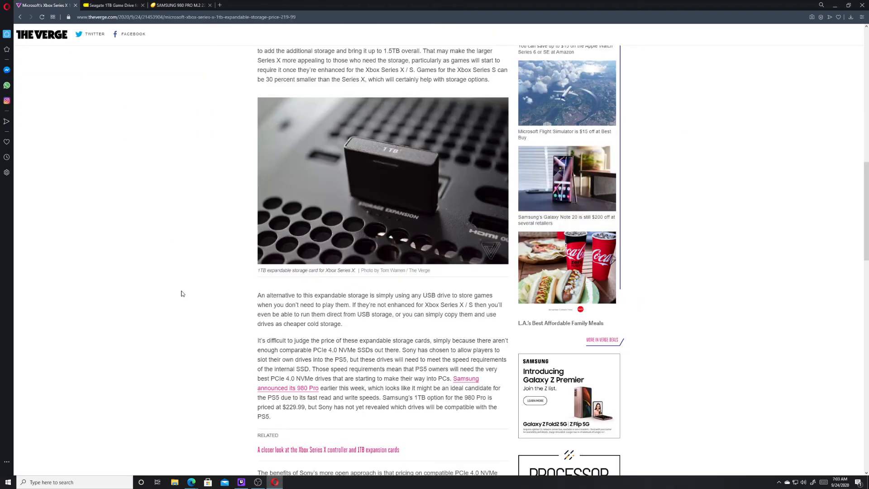
scroll("down", 3)
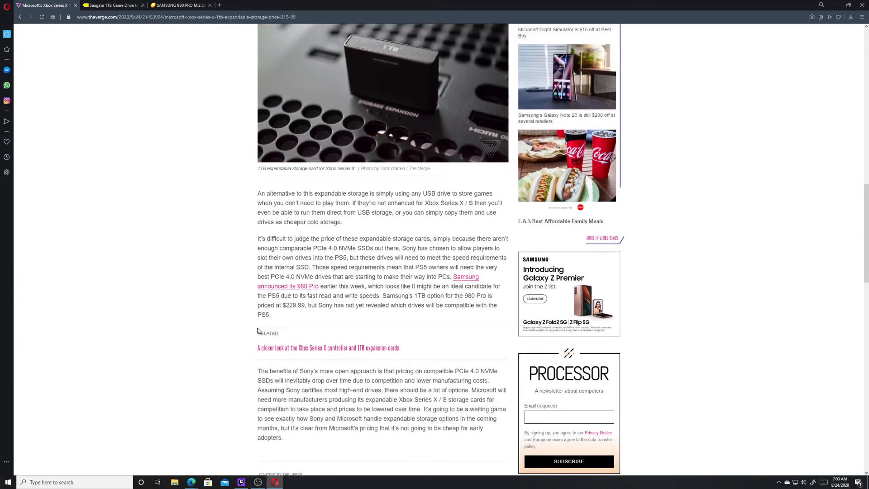
scroll("down", 3)
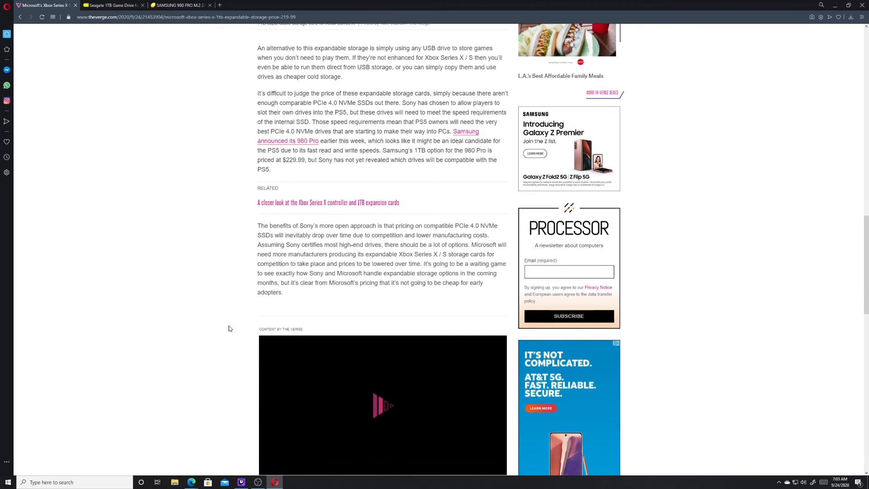
scroll("down", 3)
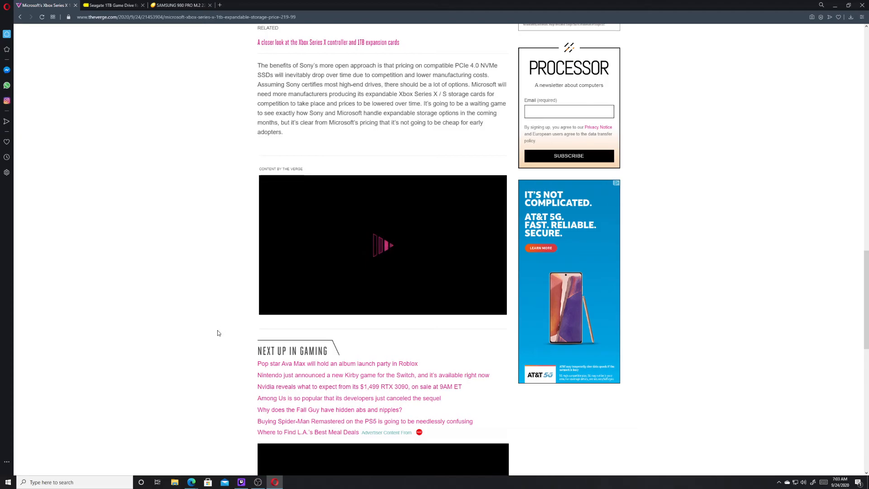
scroll("up", 3)
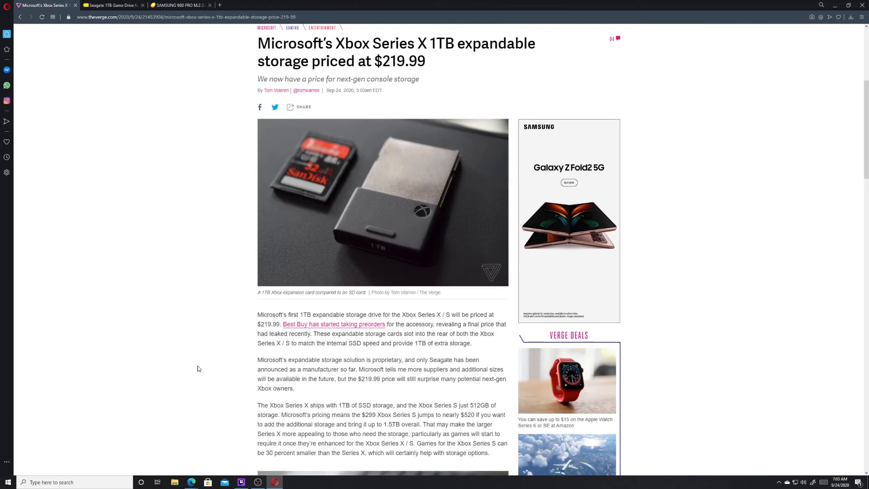
scroll("down", 3)
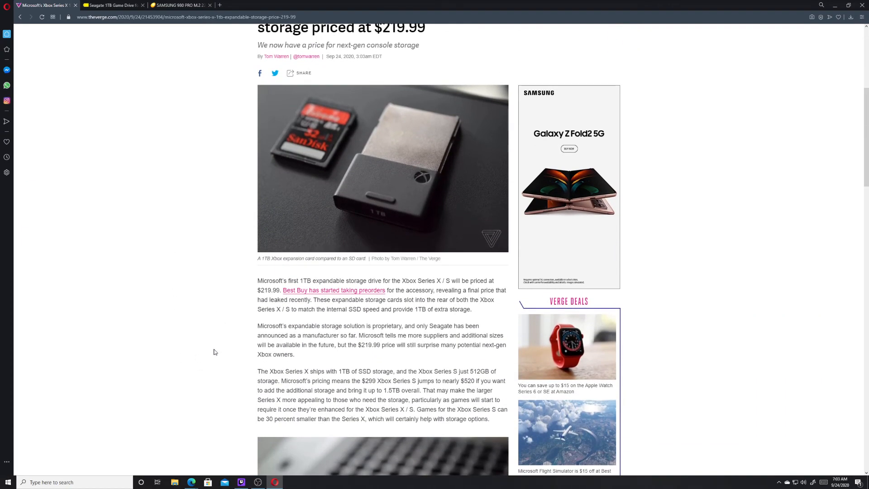
mouse_move(203, 348)
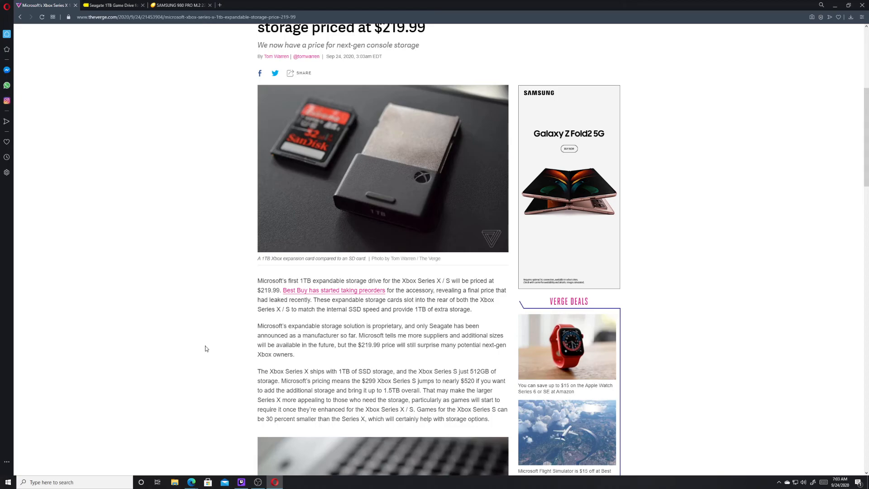
mouse_move(208, 347)
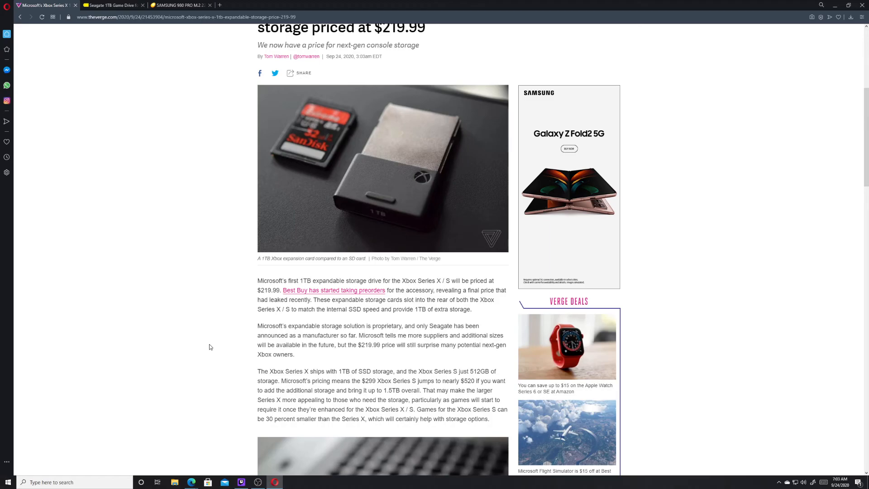
mouse_move(189, 323)
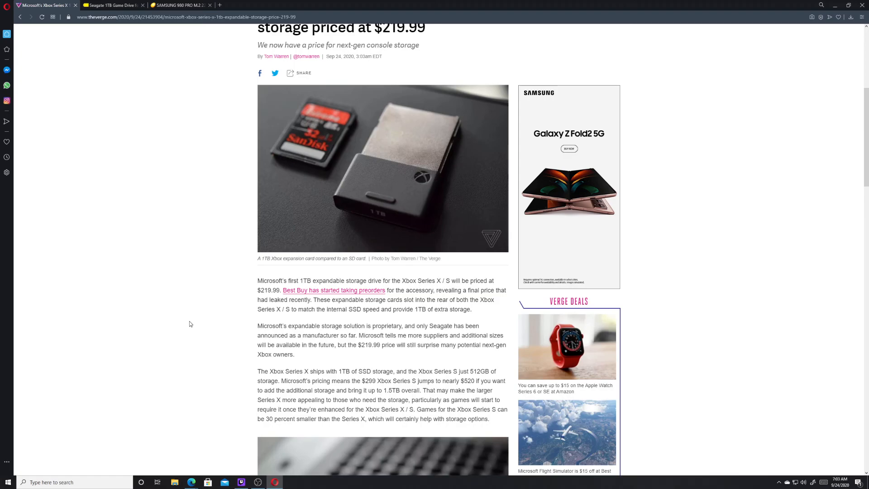
mouse_move(154, 196)
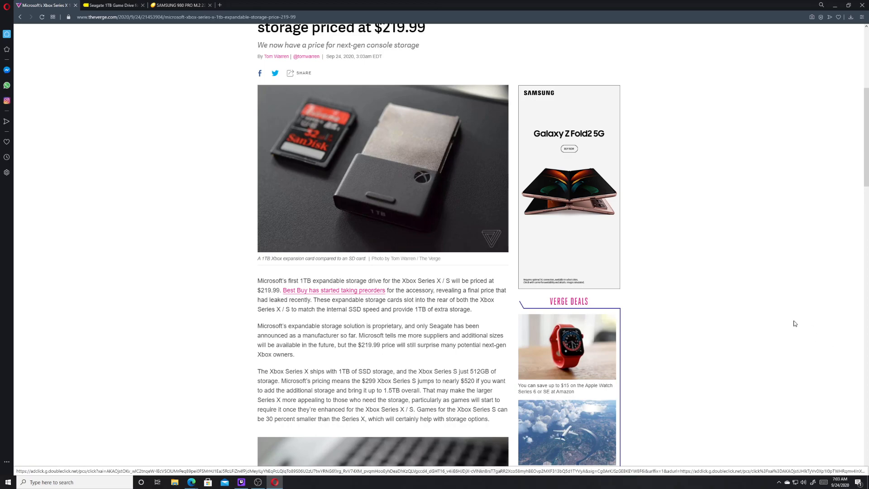
mouse_move(738, 381)
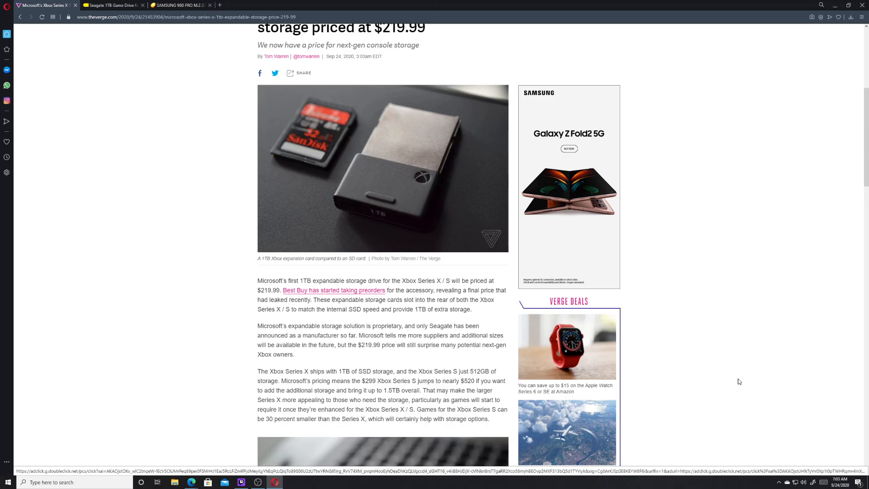